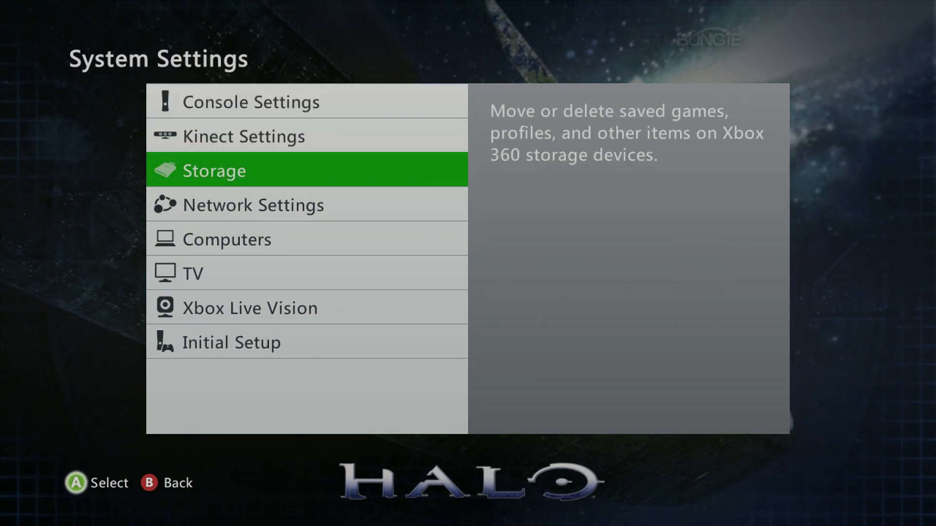
Find the HOME 1.2 Halo: Reach save on the flash drive in Xbox 360 storage.
{"action": "left_click", "coordinate": [213, 171]}
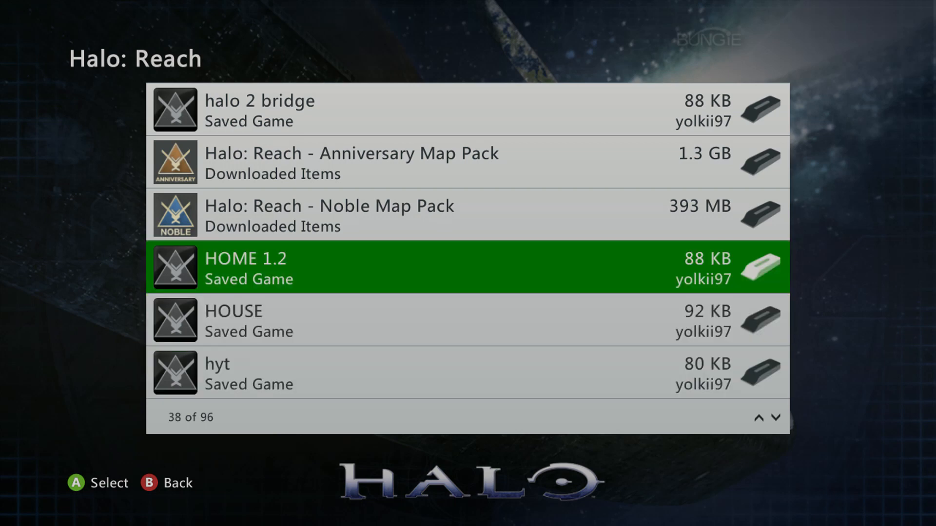
{"action": "left_click", "coordinate": [465, 268]}
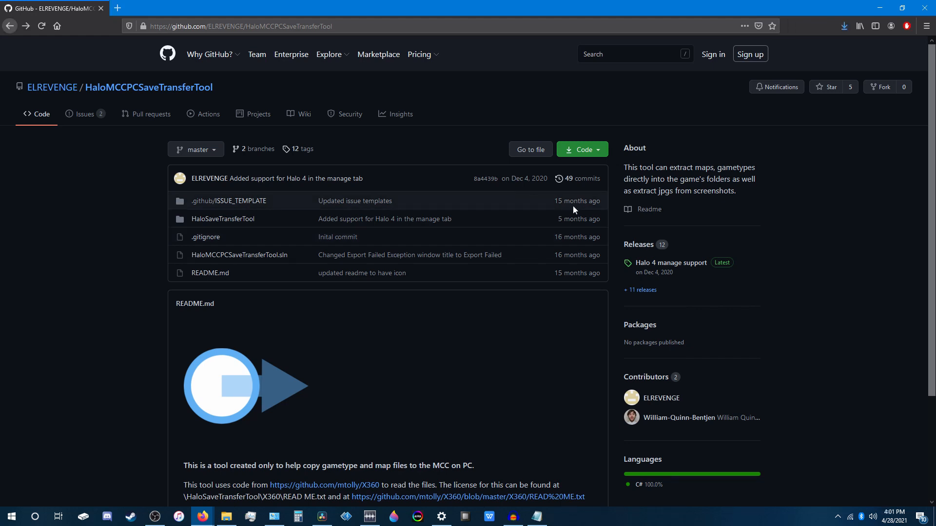
Download v2.0.1.1_Installer.zip from the transfer tool's GitHub releases.
{"action": "left_click", "coordinate": [638, 244]}
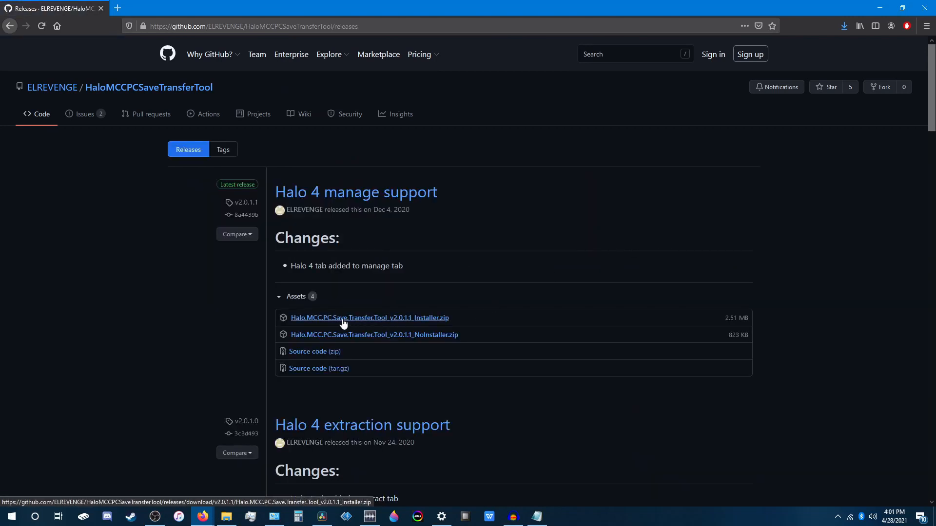
{"action": "left_click", "coordinate": [369, 317]}
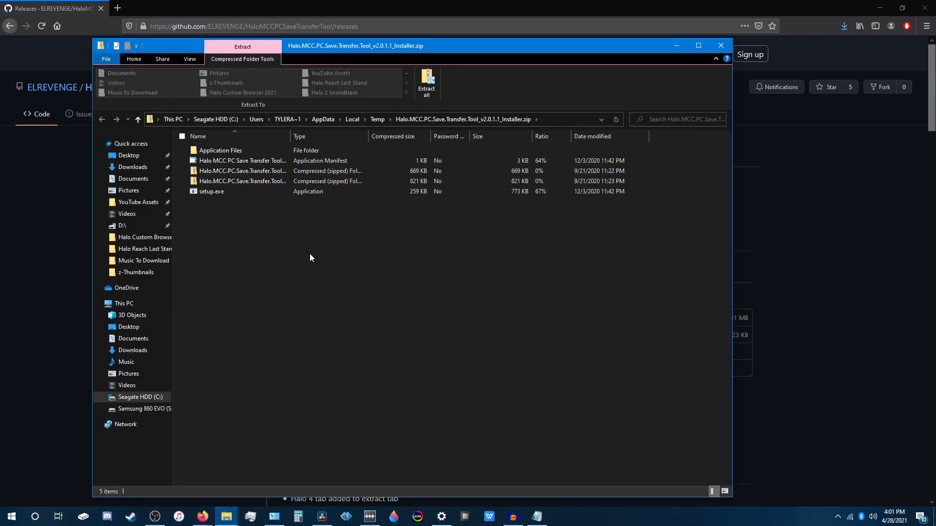
Run setup.exe from the zip, allowing the unrecognised app, and install the tool.
{"action": "left_click", "coordinate": [210, 192]}
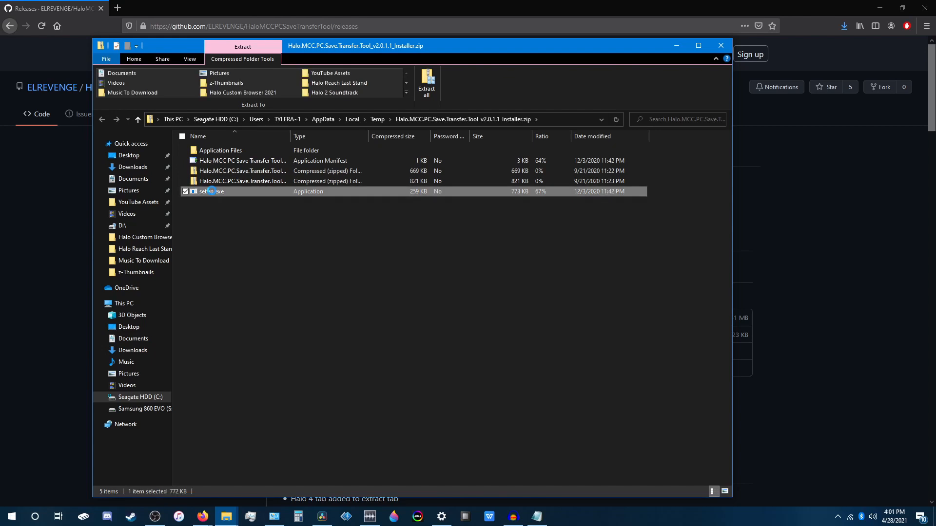
{"action": "double_click", "coordinate": [211, 191]}
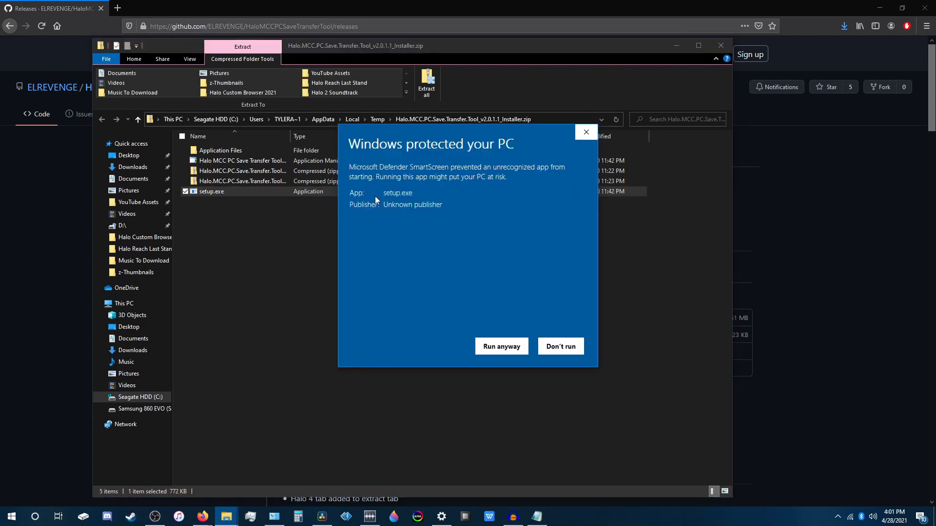
{"action": "left_click", "coordinate": [501, 346]}
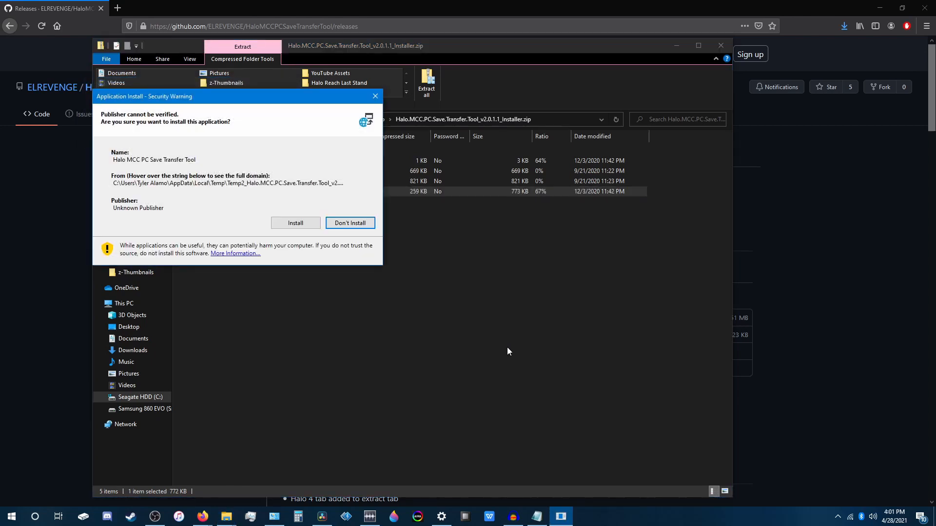
{"action": "left_click", "coordinate": [295, 222]}
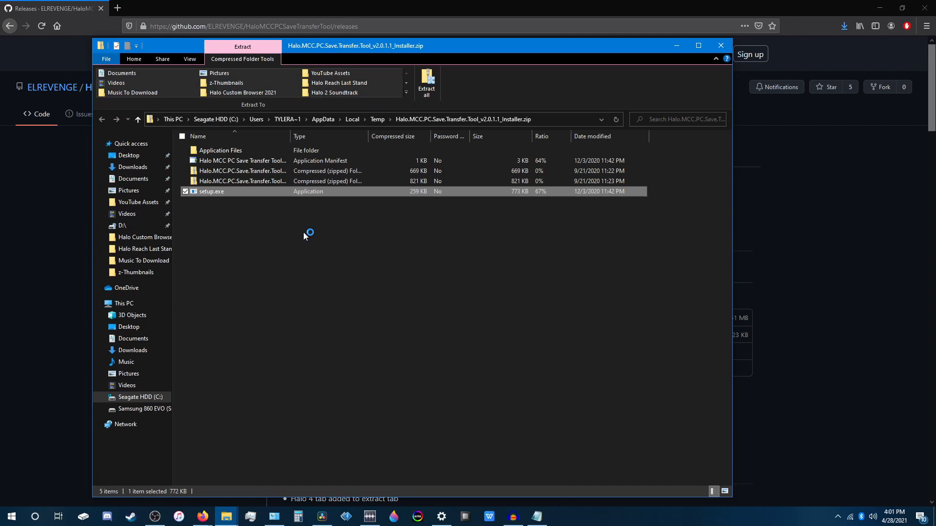
Read through the license and disclaimer tabs and accept the terms.
{"action": "double_click", "coordinate": [210, 191]}
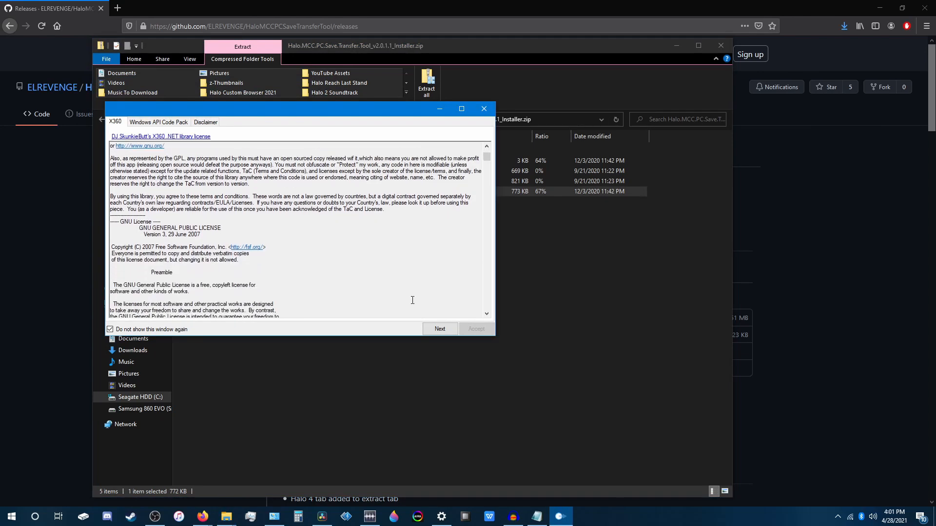
{"action": "scroll", "scroll_direction": "down", "scroll_amount": 3}
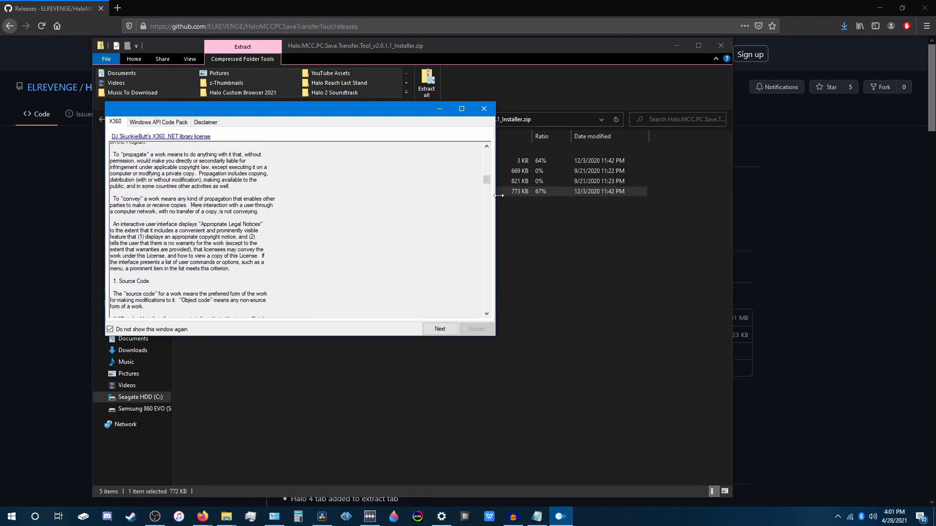
{"action": "scroll", "scroll_direction": "down", "scroll_amount": 3}
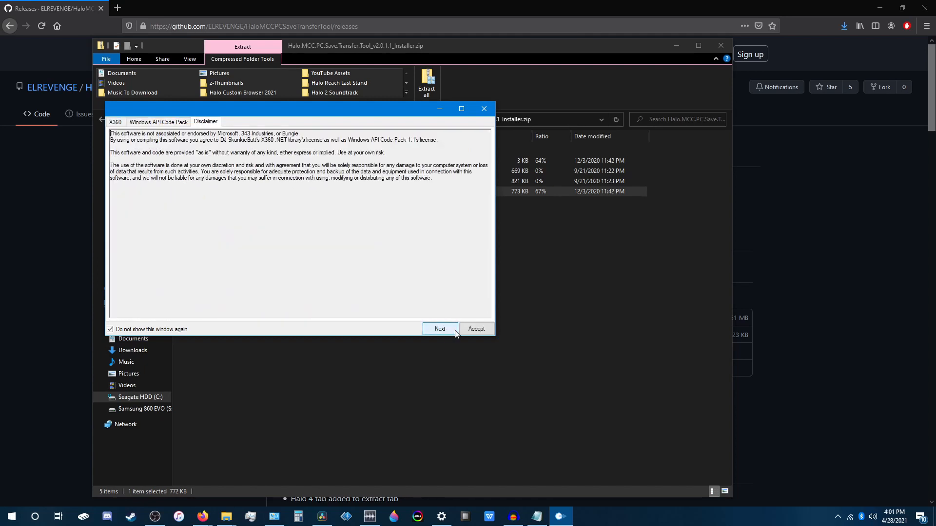
{"action": "left_click", "coordinate": [476, 329]}
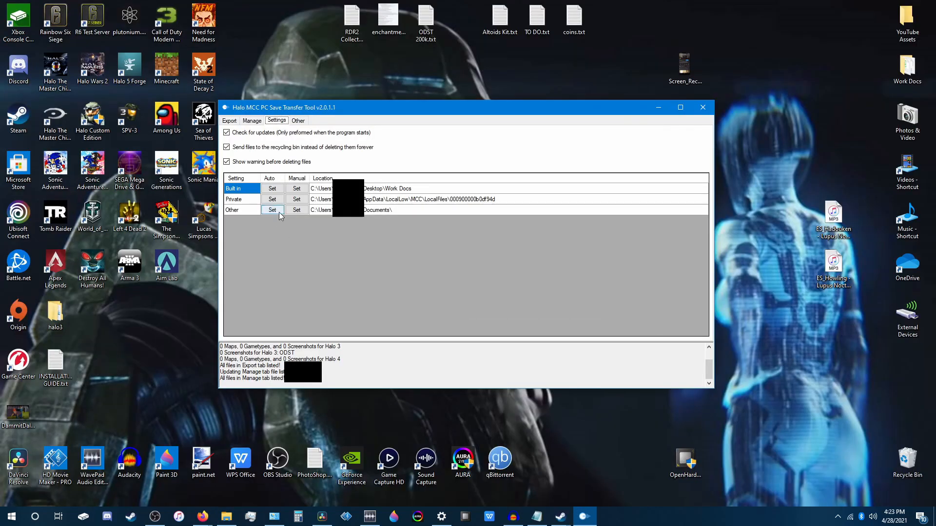
Set a game location to S:\SteamLibrary\steamapps\common\Halo The Master Chief Collection.
{"action": "left_click", "coordinate": [272, 199]}
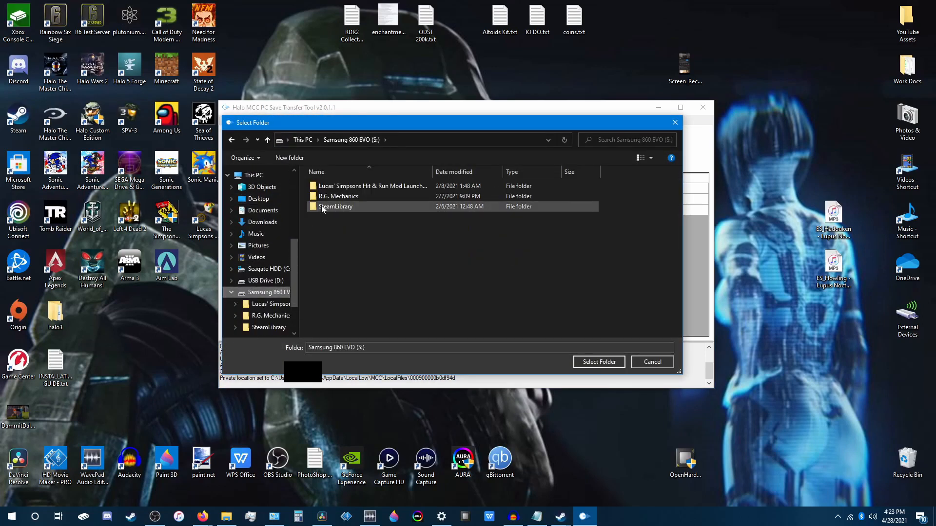
{"action": "double_click", "coordinate": [336, 206]}
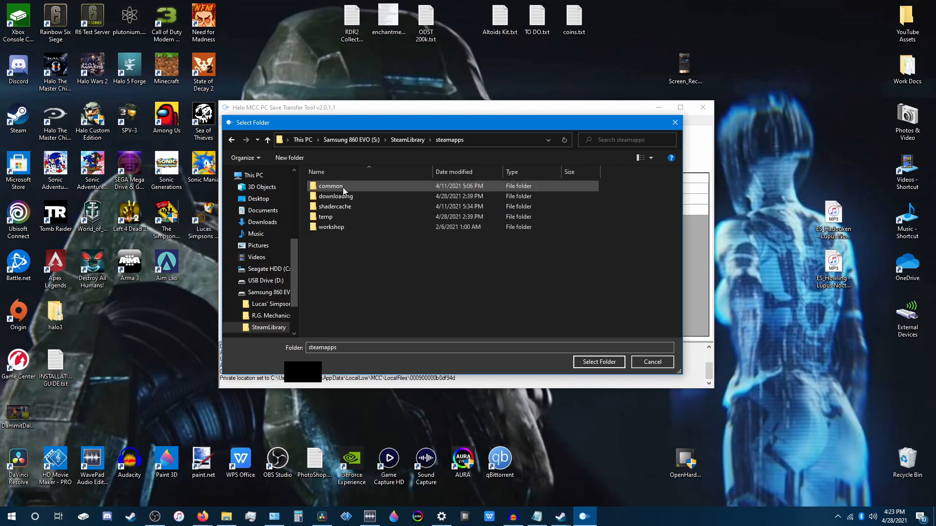
{"action": "double_click", "coordinate": [330, 186]}
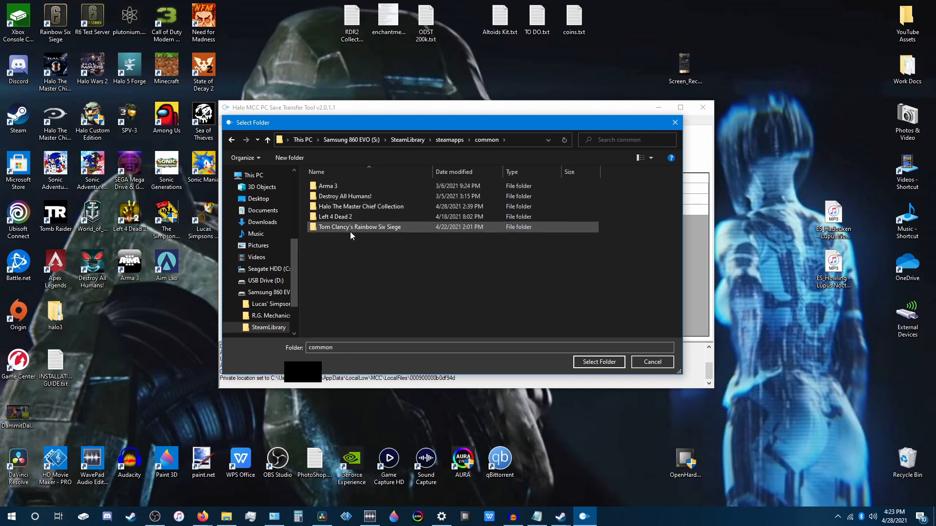
{"action": "double_click", "coordinate": [361, 205]}
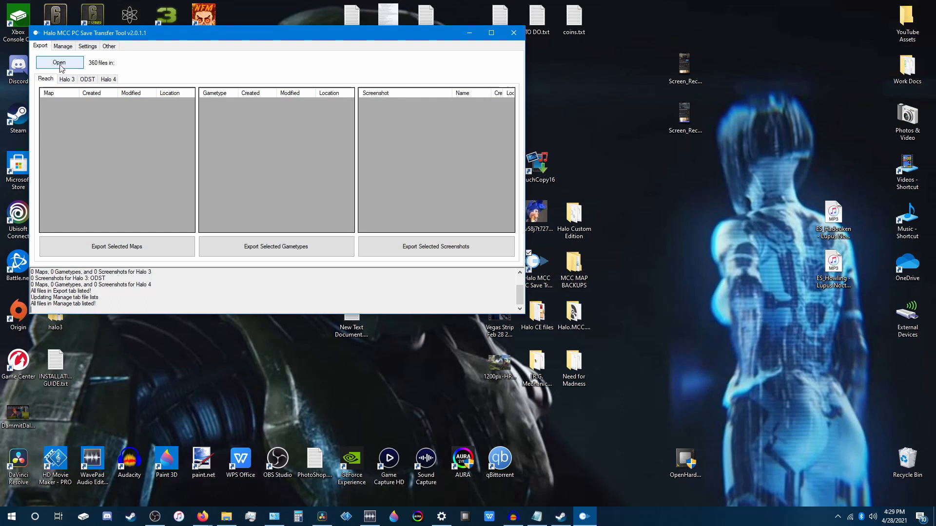
Load D:\Content from the USB drive as the export source folder.
{"action": "left_click", "coordinate": [58, 63]}
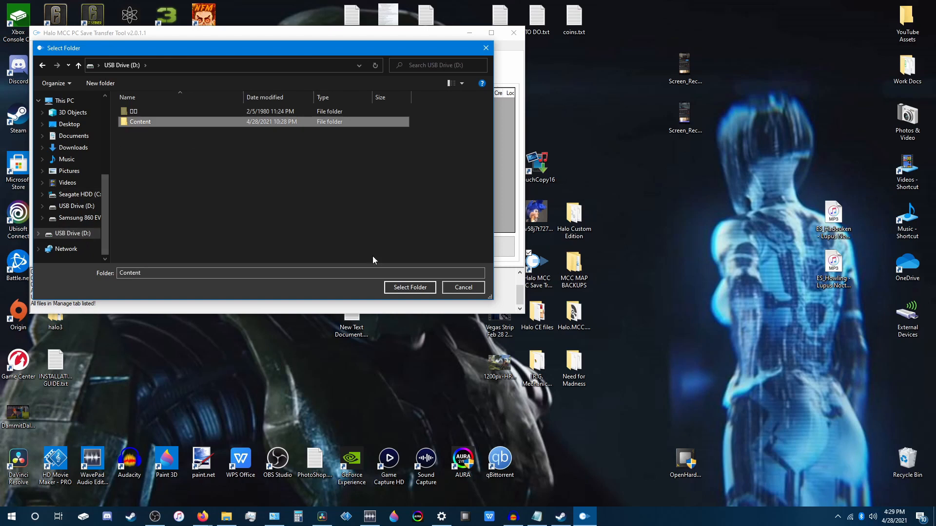
{"action": "left_click", "coordinate": [410, 287]}
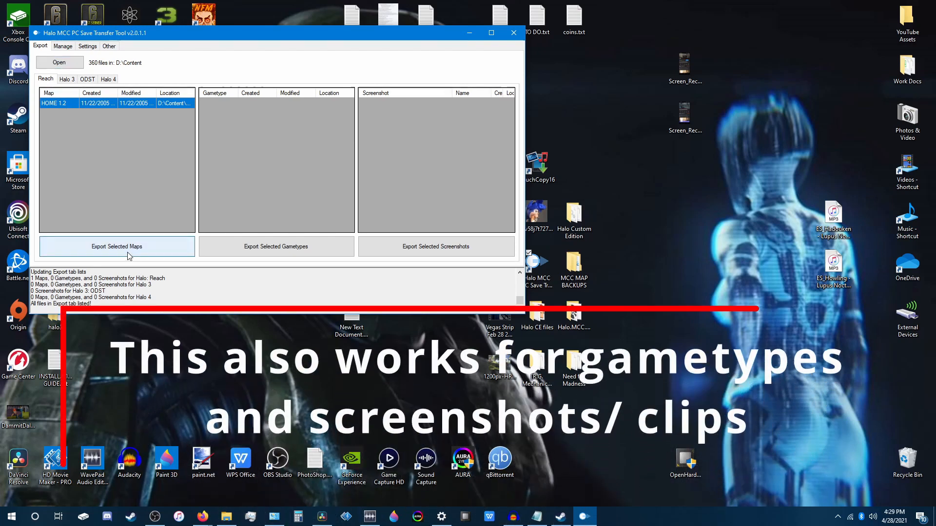
Export the HOME 1.2 map to the Built In location.
{"action": "left_click", "coordinate": [117, 247]}
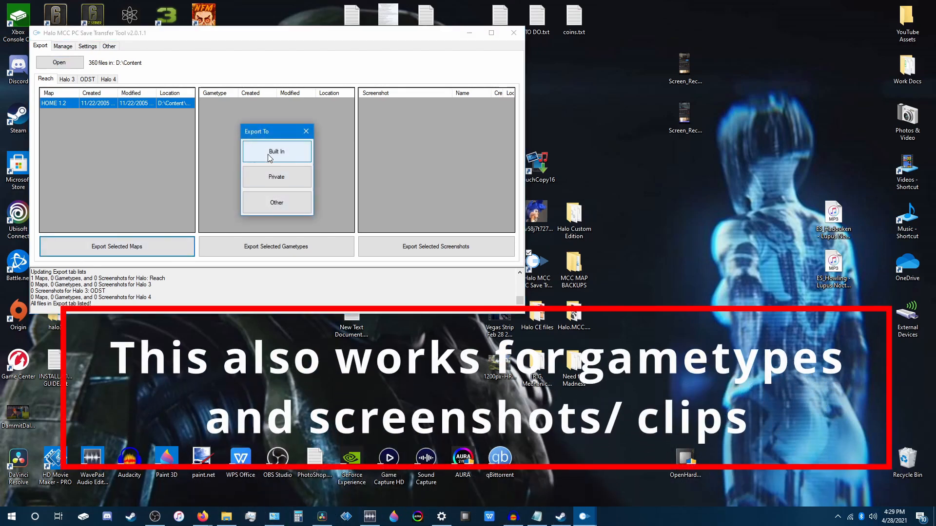
{"action": "left_click", "coordinate": [276, 151]}
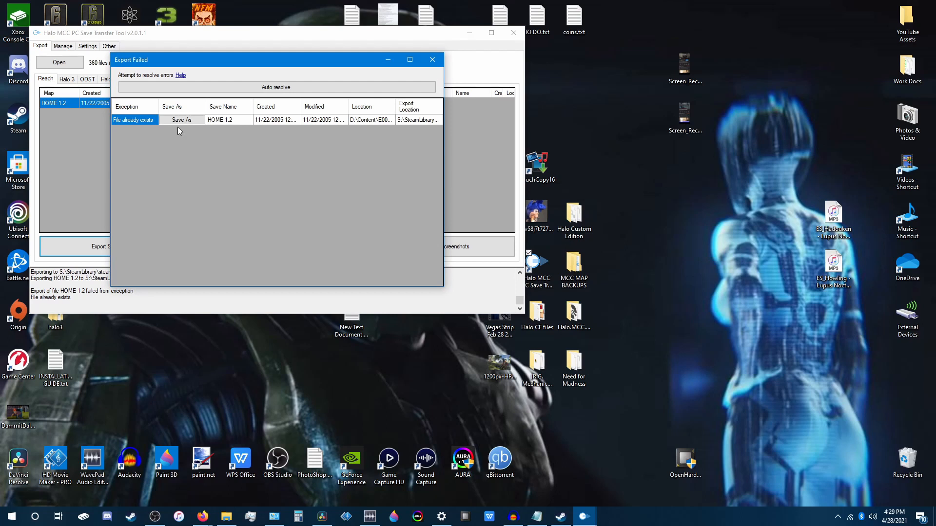
{"action": "mouse_move", "coordinate": [210, 146]}
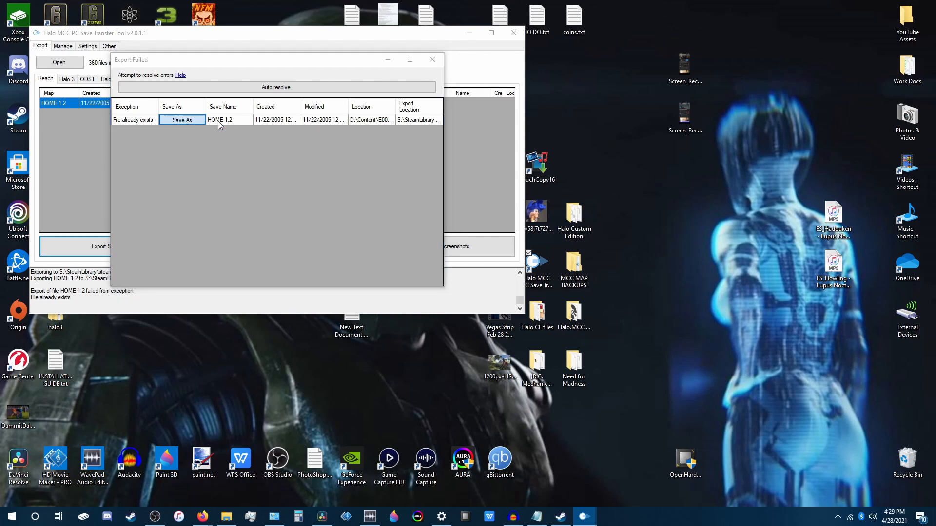
Save HOME 1.2.mvar into map_variants and answer the replace-existing-file prompt.
{"action": "left_click", "coordinate": [181, 120]}
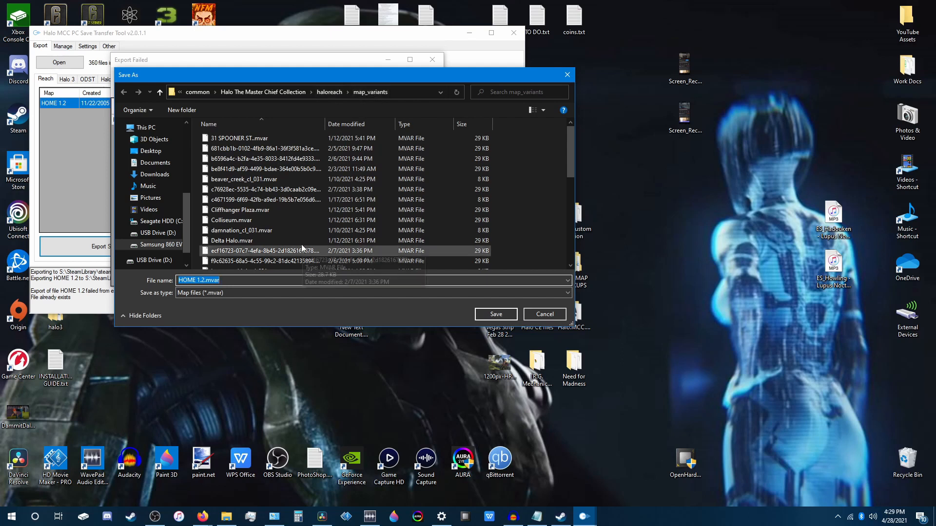
{"action": "left_click", "coordinate": [495, 314]}
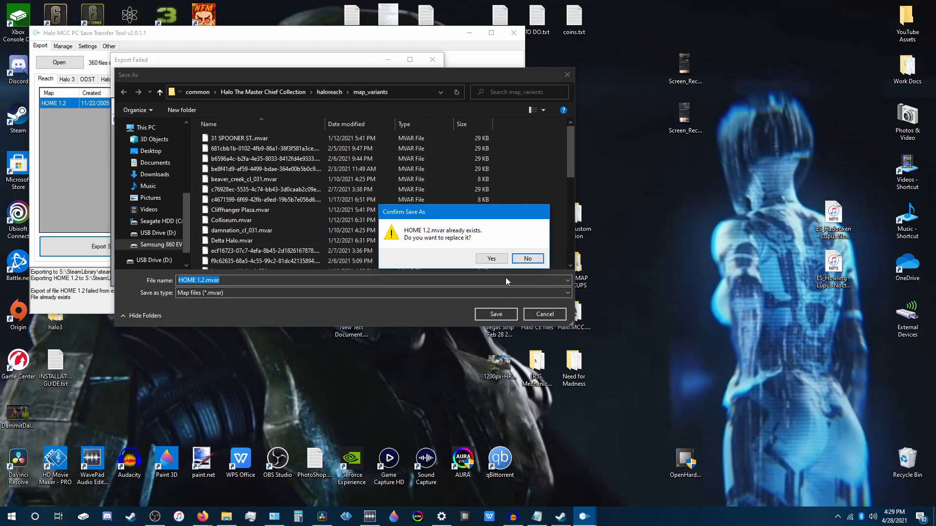
{"action": "left_click", "coordinate": [526, 258]}
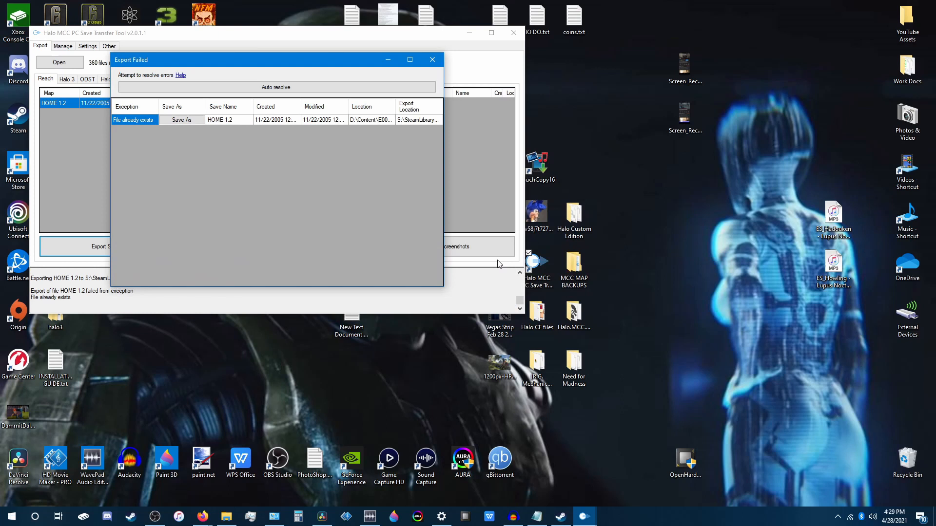